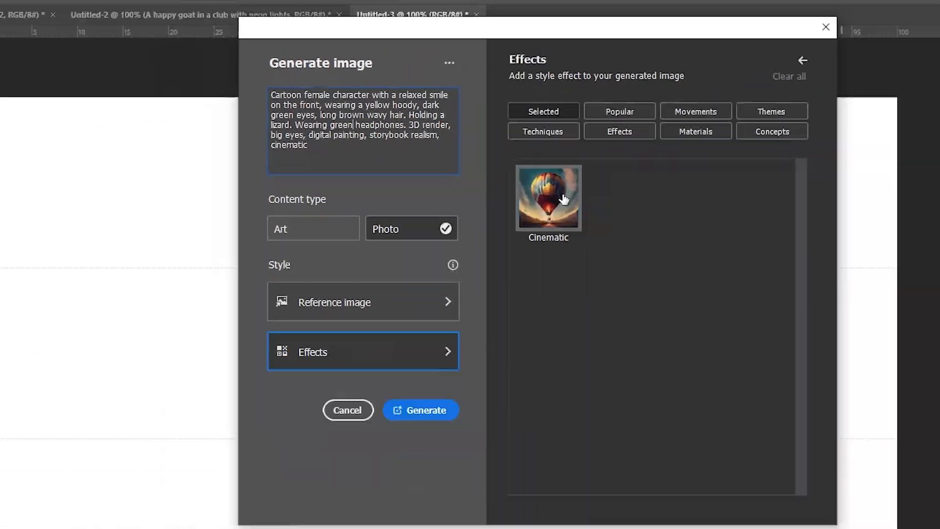
Step: Apply the Cinematic effect and generate the cartoon girl holding a green lizard
click(420, 410)
text(blue eye)
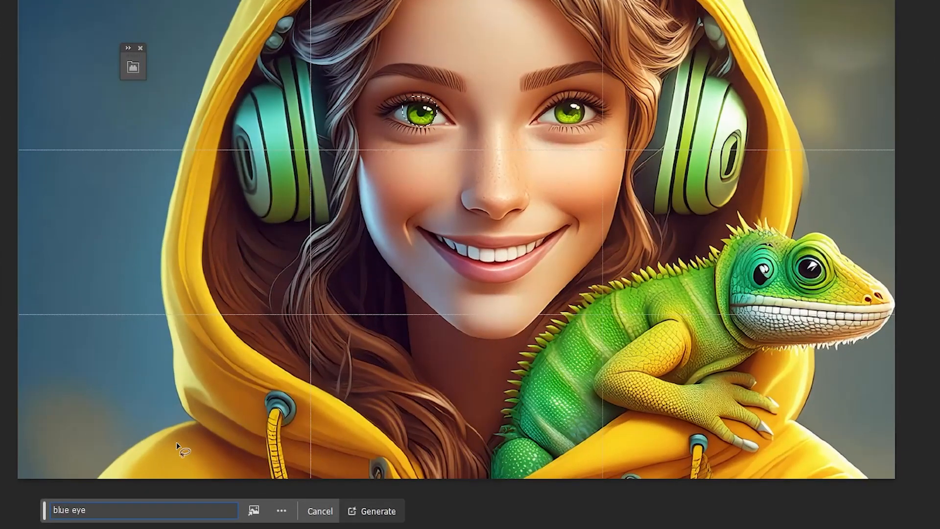
click(372, 511)
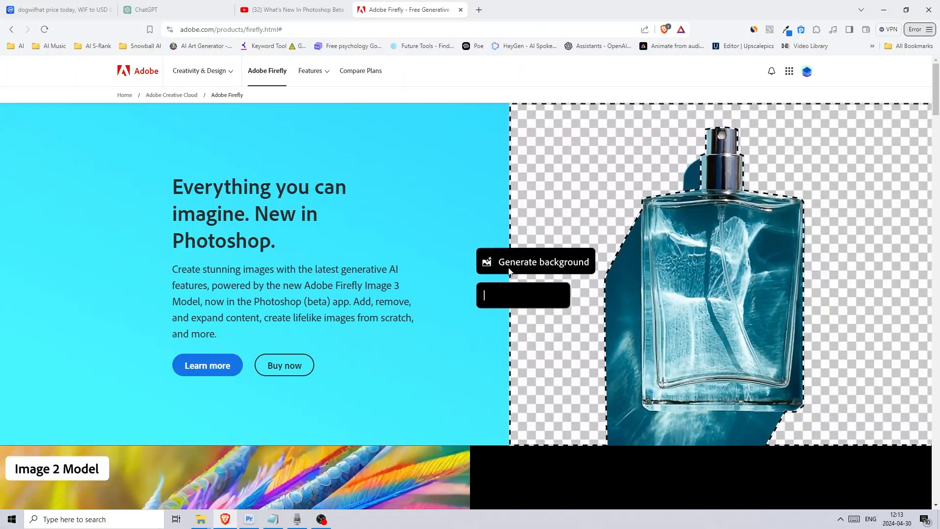
text(Pi)
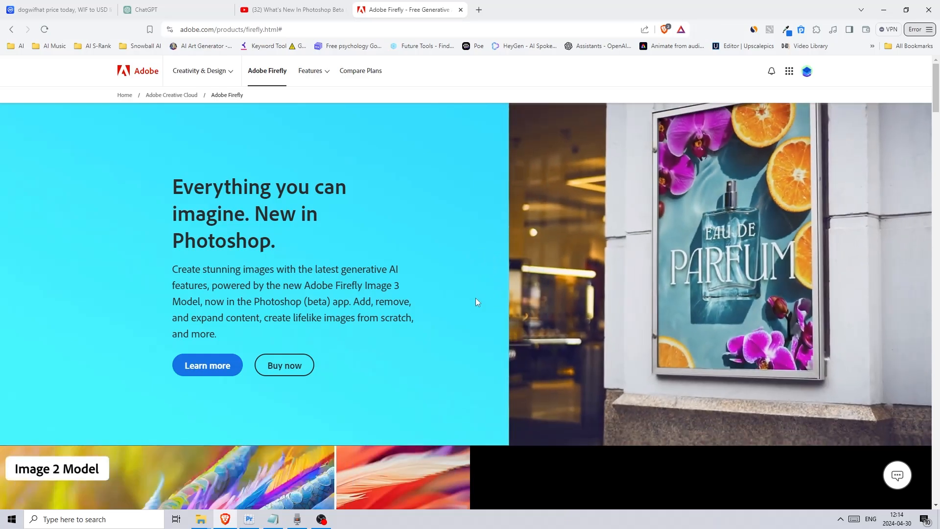
scroll(down, 3)
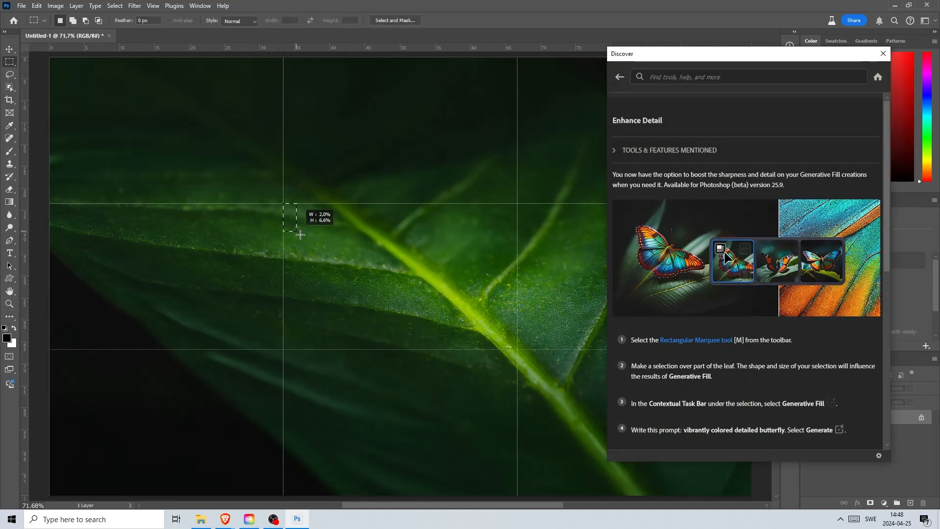
Step: Fill a rectangle in the leaf's middle with generated leaf texture, keeping variation 3
drag(286, 212, 516, 353)
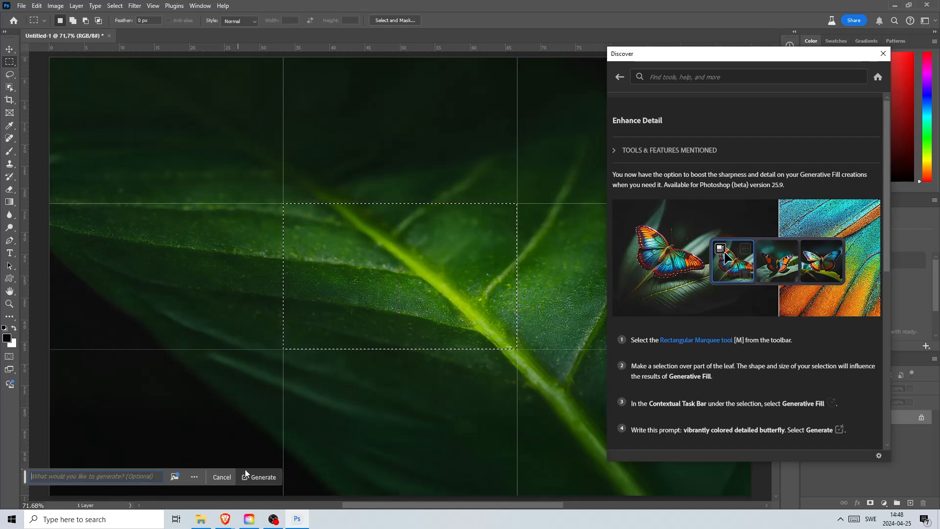
click(261, 476)
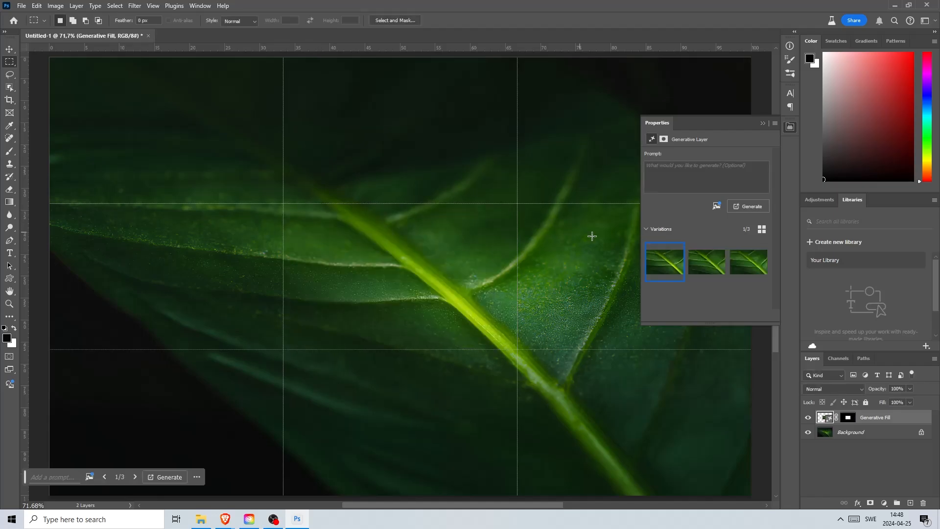
click(748, 262)
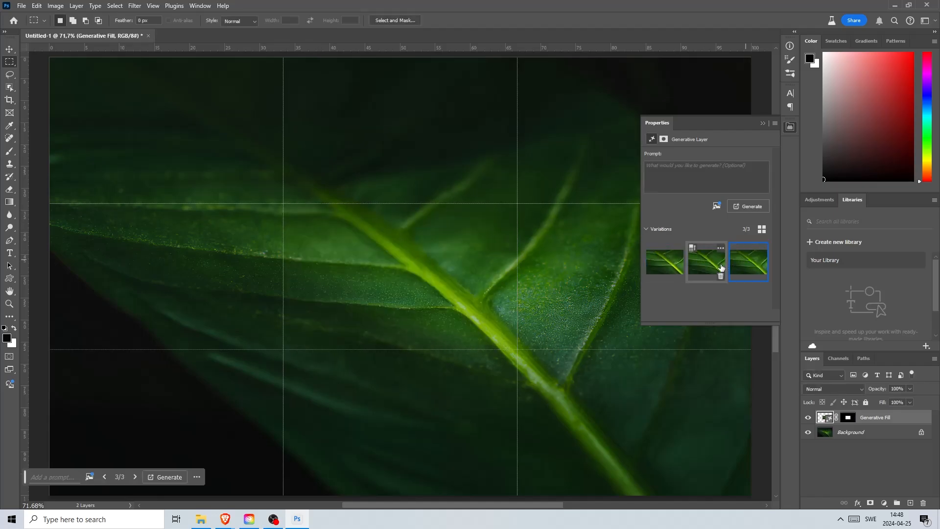
click(849, 432)
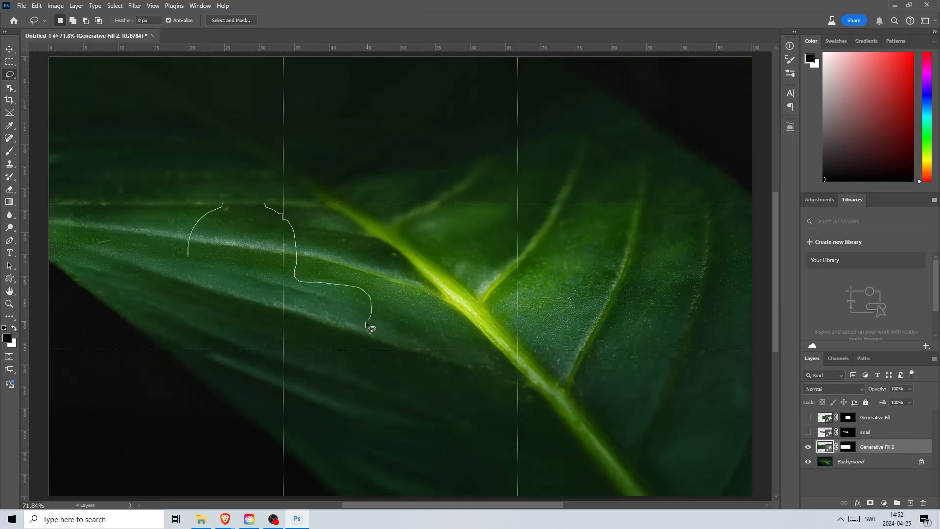
Step: Generate a 'snail' in a lasso selection on the leaf's left and browse variations
click(370, 328)
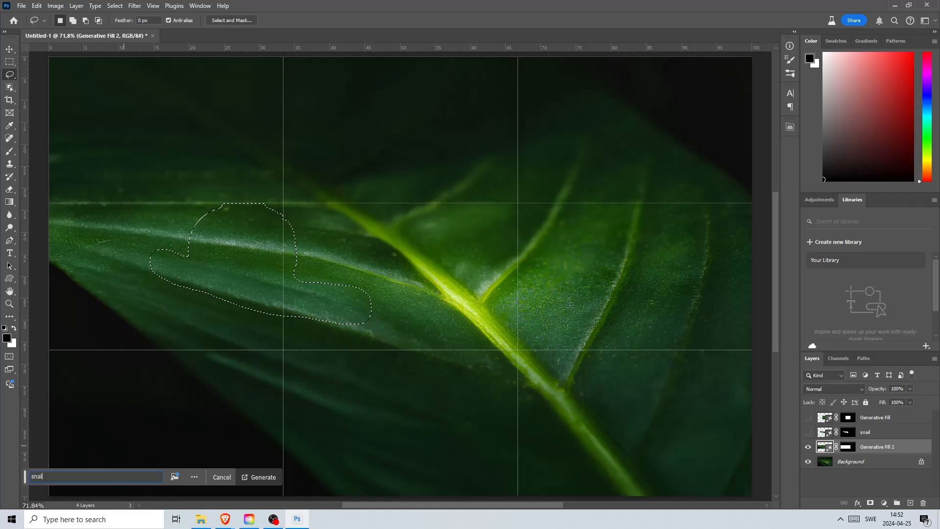
click(262, 477)
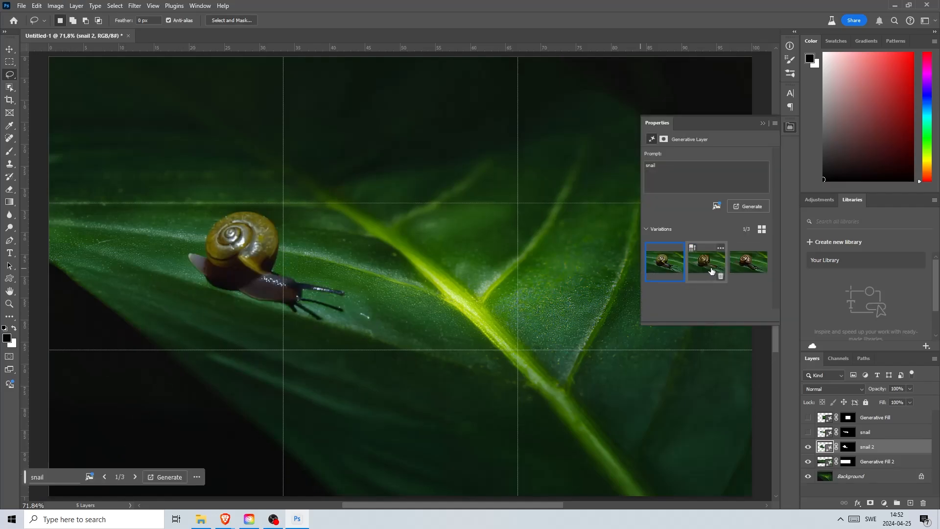
click(748, 262)
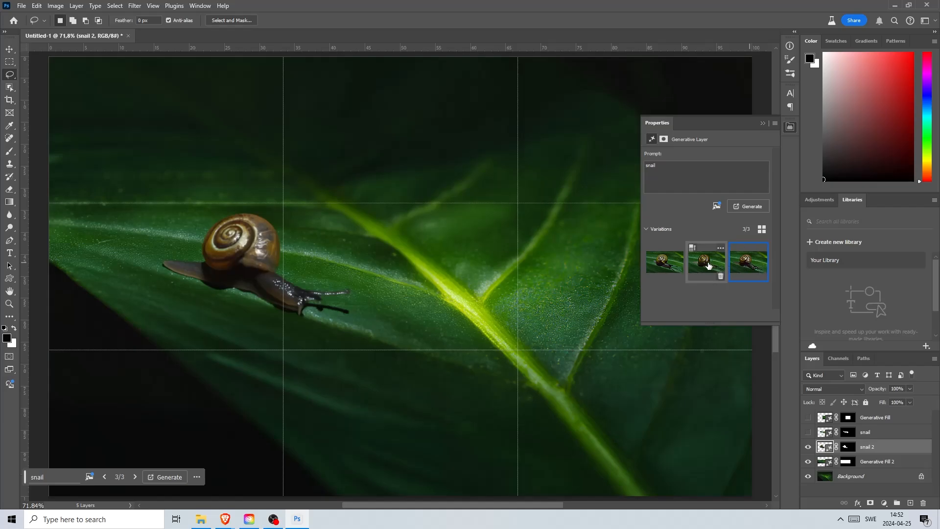
click(665, 262)
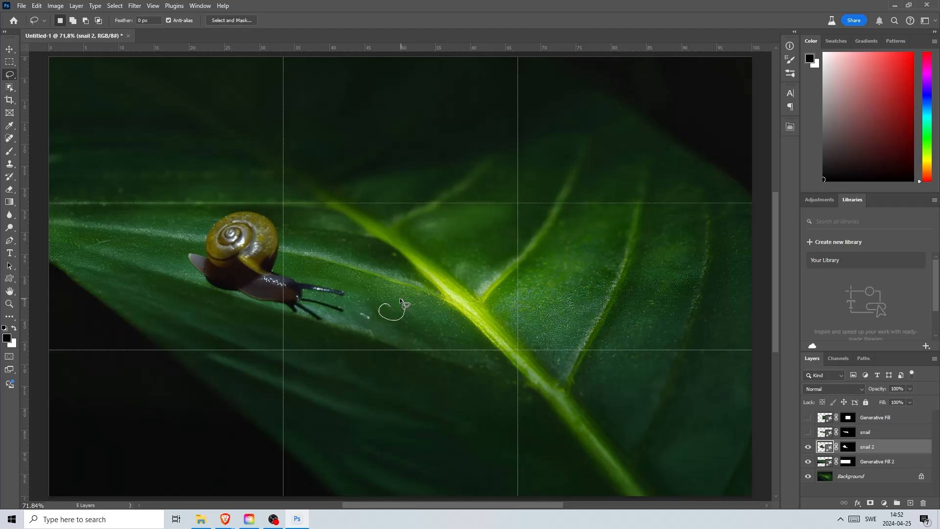
Step: Generate a tiny apple, a leaf-and-berry cozy house, and a soccer goal post on the leaf
click(393, 309)
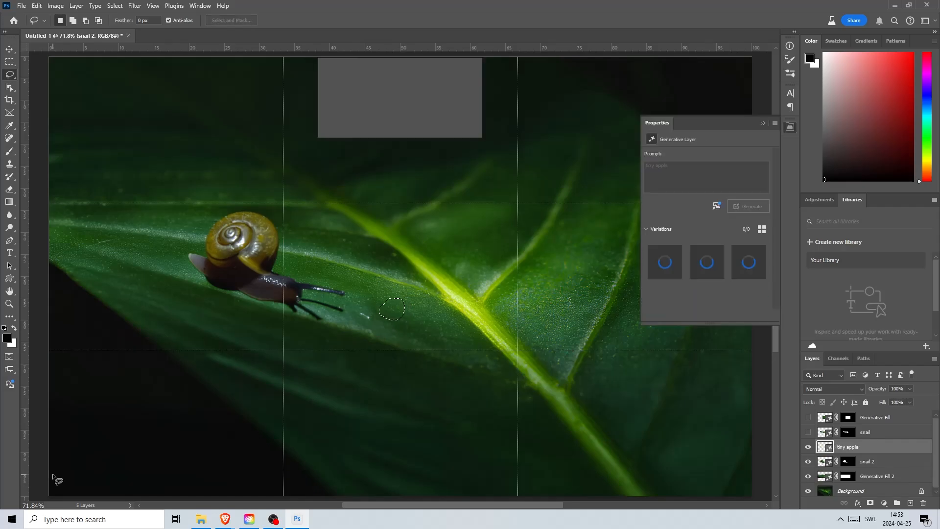
click(748, 206)
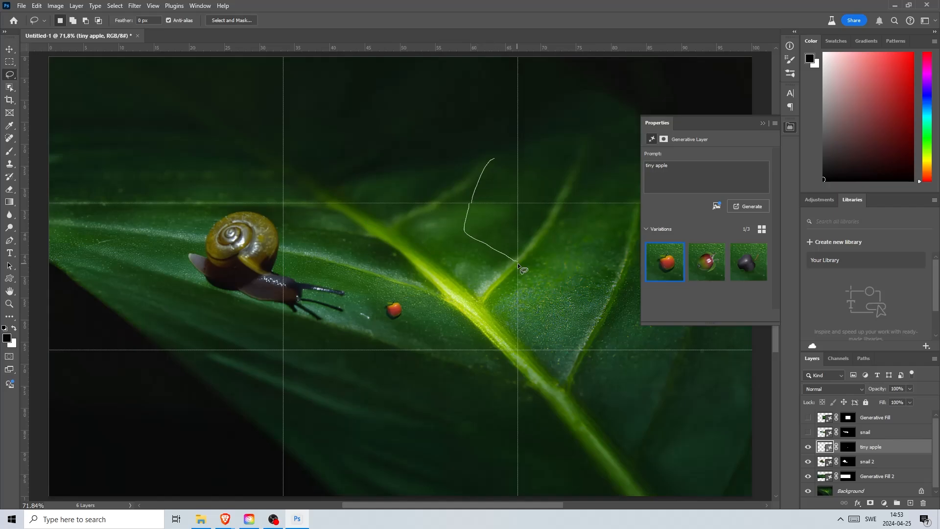
click(748, 206)
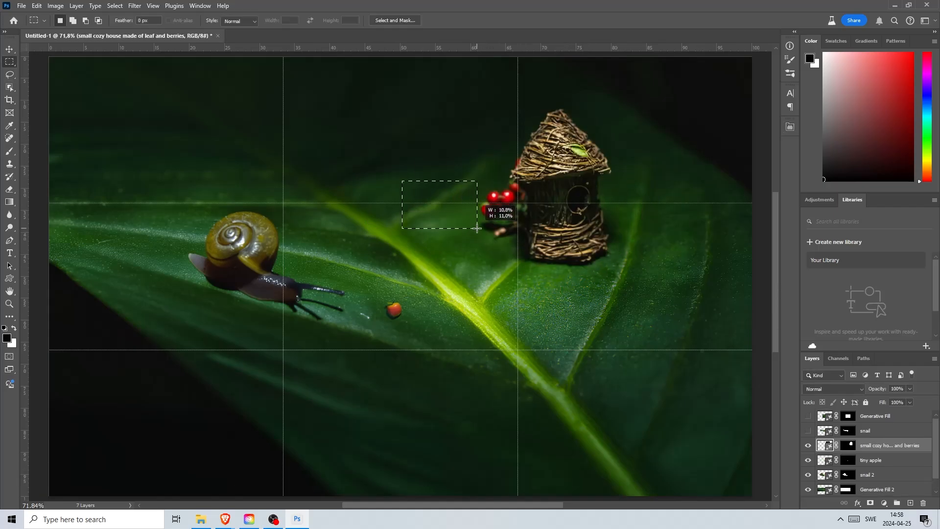
click(706, 262)
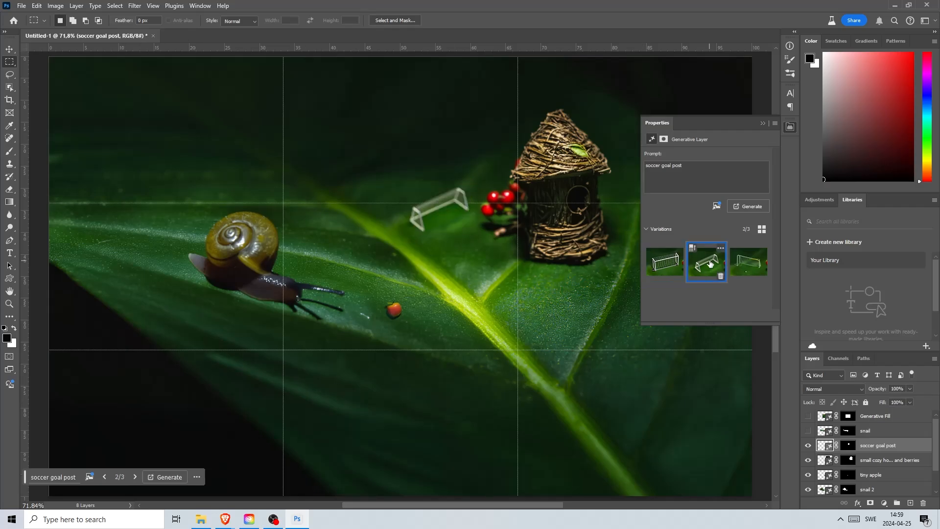
click(762, 123)
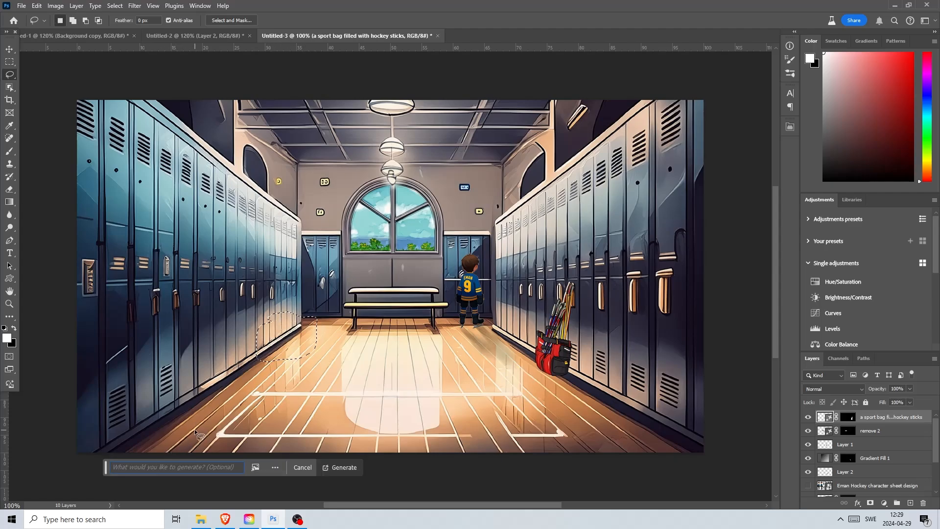
Step: Generate a 'basket filled with white towels' on the floor, then Generate similar
text(basket filled w)
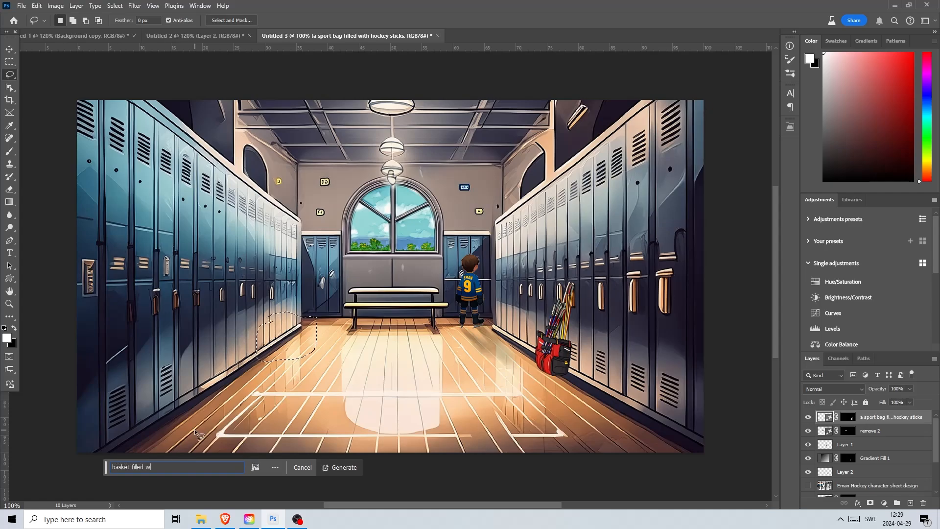
text(ith white)
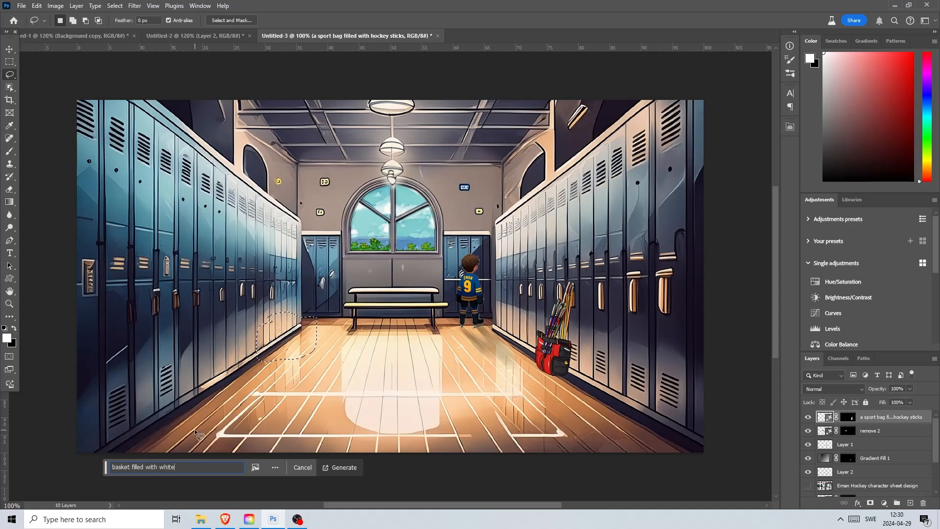
click(344, 467)
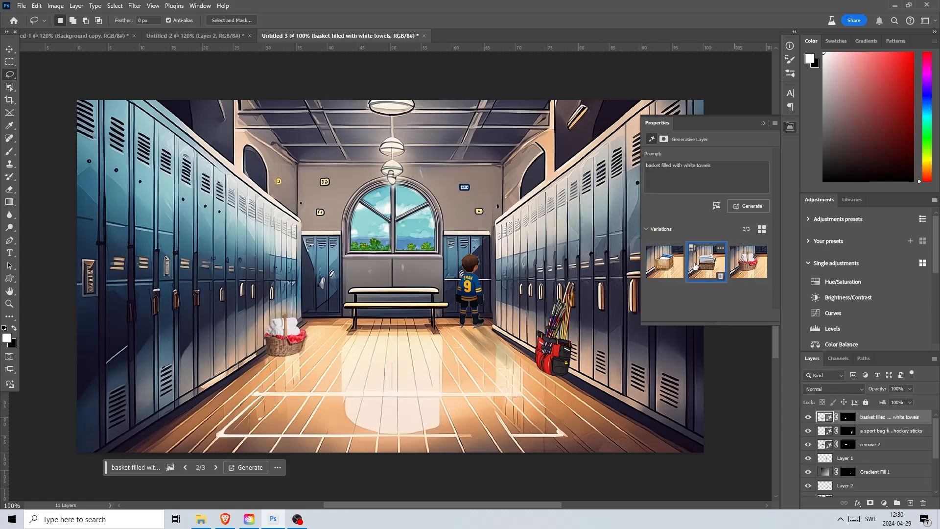
click(706, 261)
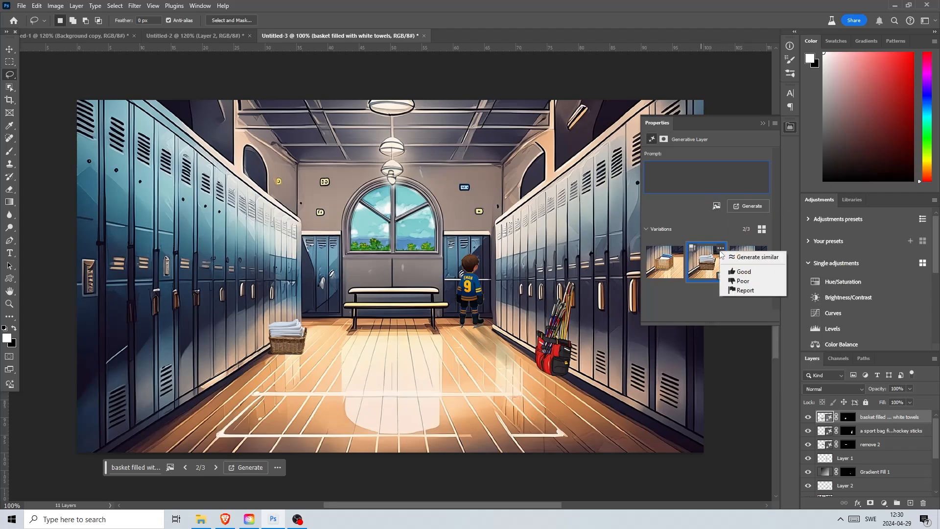
mouse_move(754, 256)
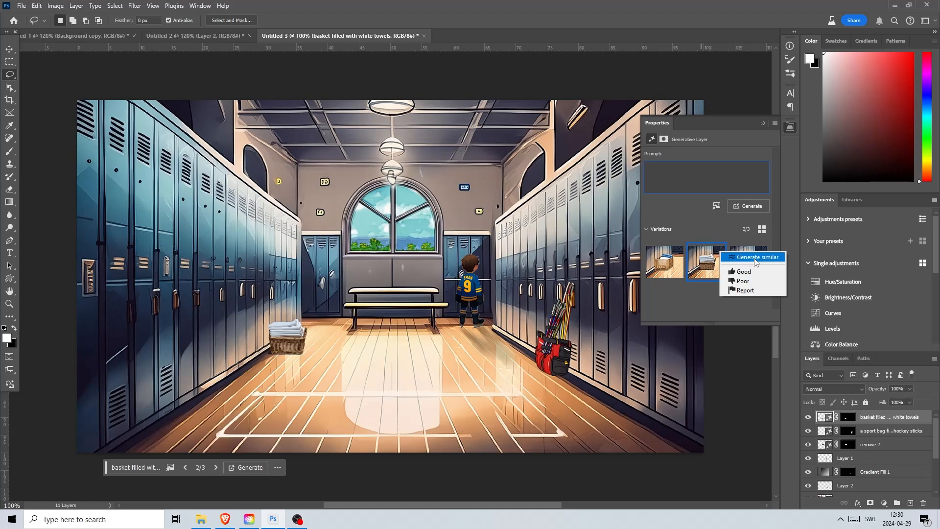
click(754, 257)
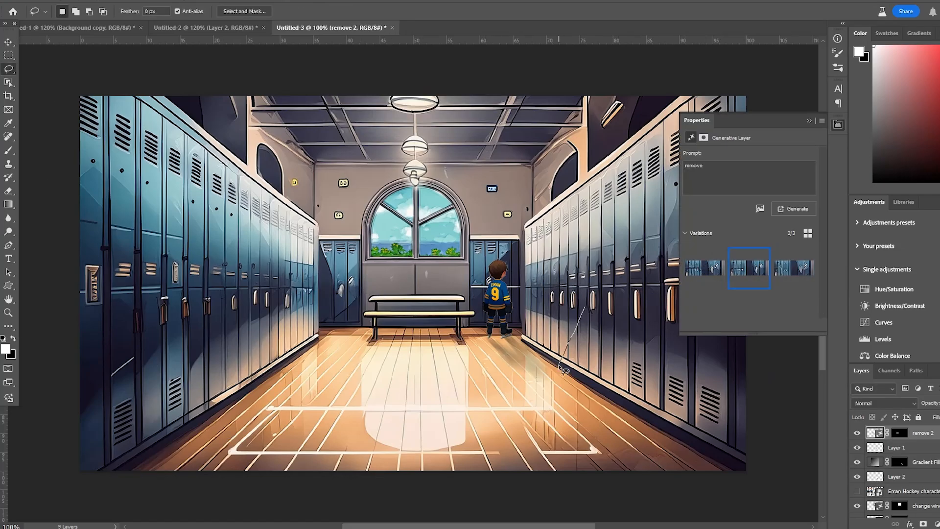
Step: Switch to the hockey rink document and step to the third big red stadium variation
click(797, 209)
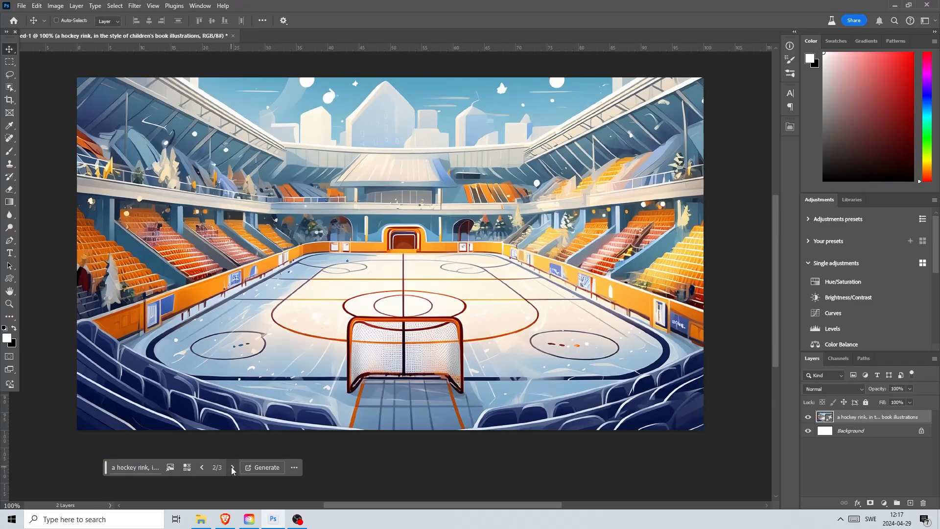
click(232, 468)
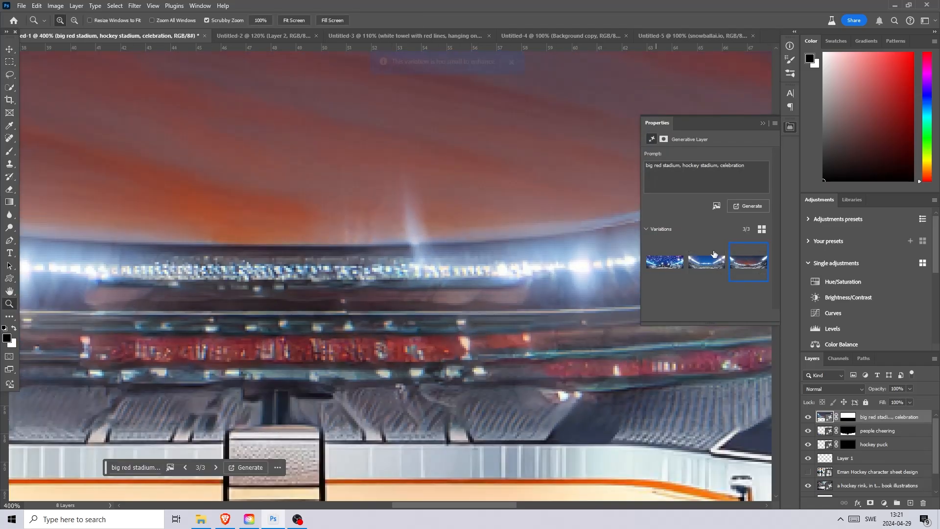
click(681, 35)
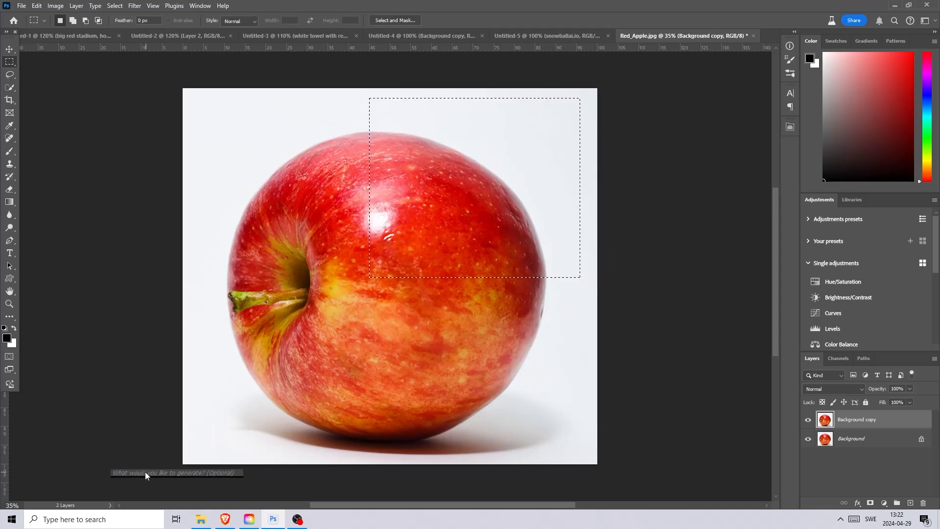
Step: Generate 'butterfly resting on apple' and select the second, black-and-white variation
text(butterfly resting on)
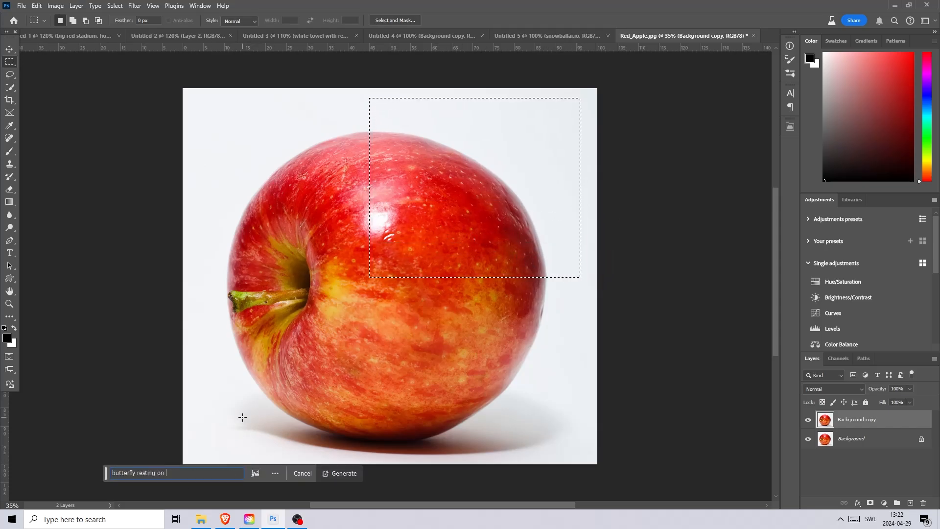
click(344, 473)
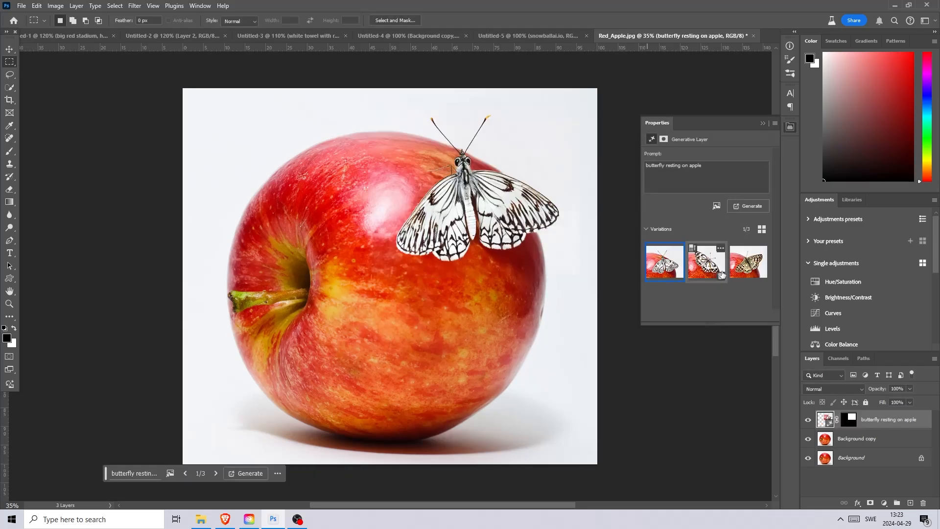
click(748, 262)
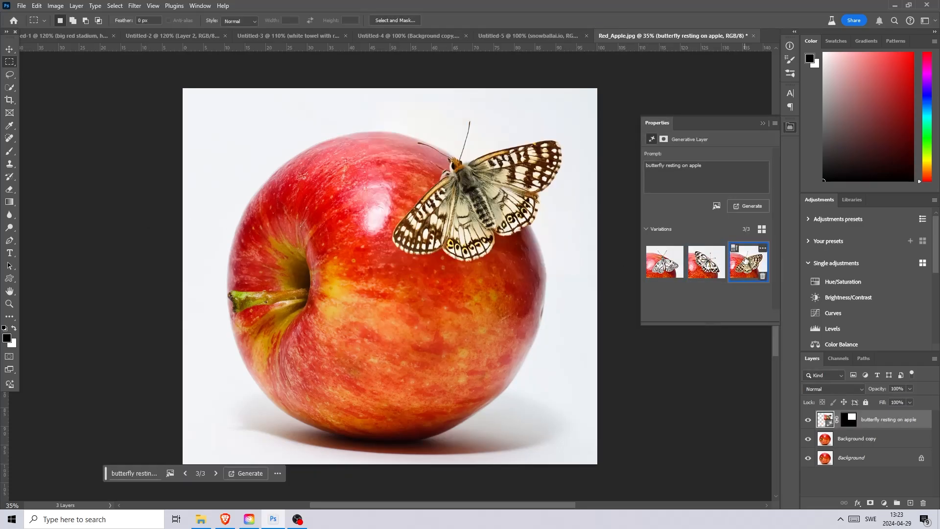
click(705, 262)
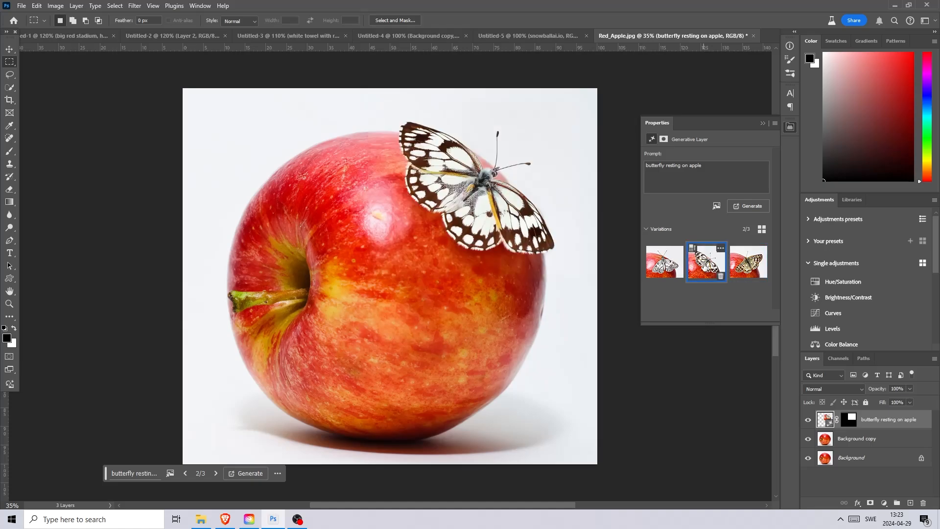
click(668, 36)
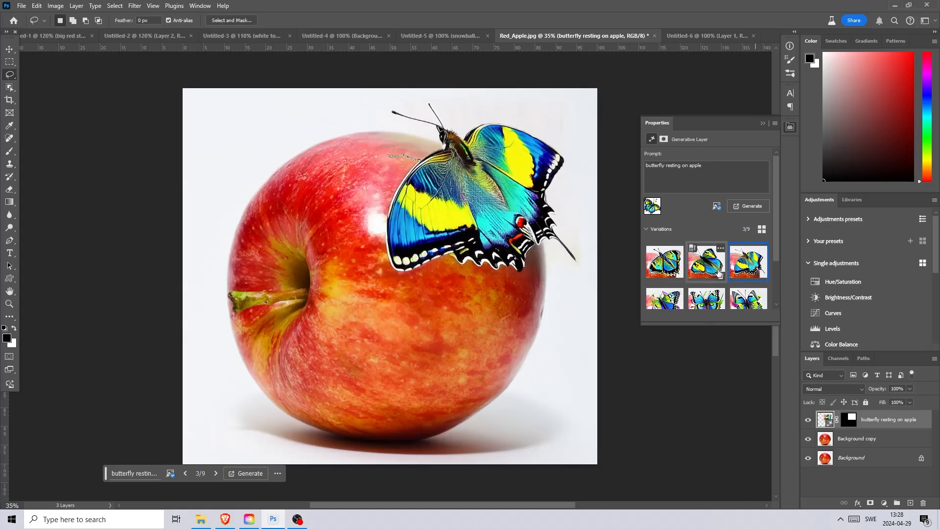
Step: Pick the vivid blue-and-yellow butterfly from the similar variations
click(663, 262)
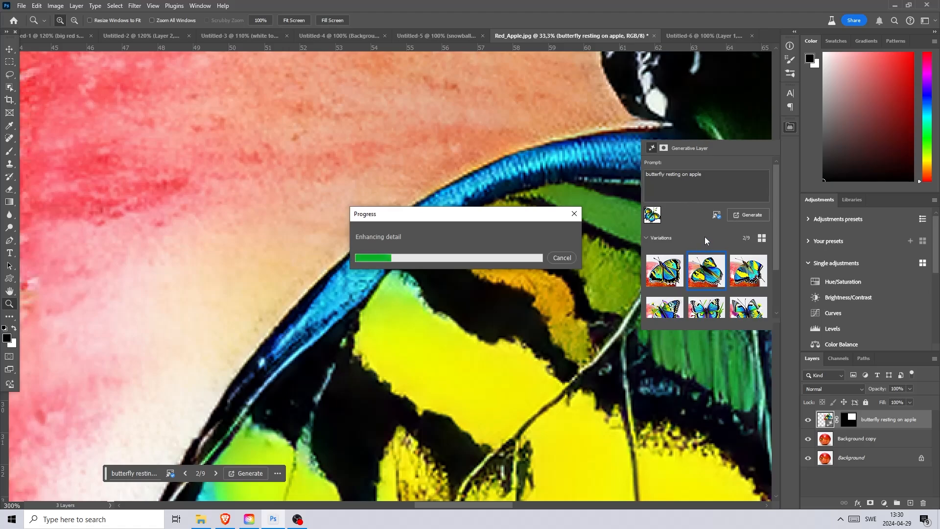
mouse_move(706, 237)
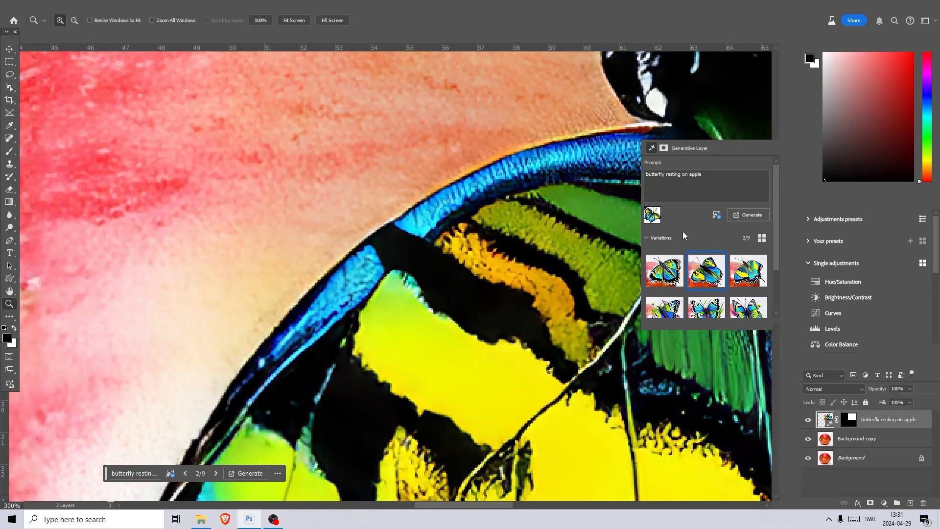
Step: Display the third colourful butterfly variation with veined wings
click(748, 271)
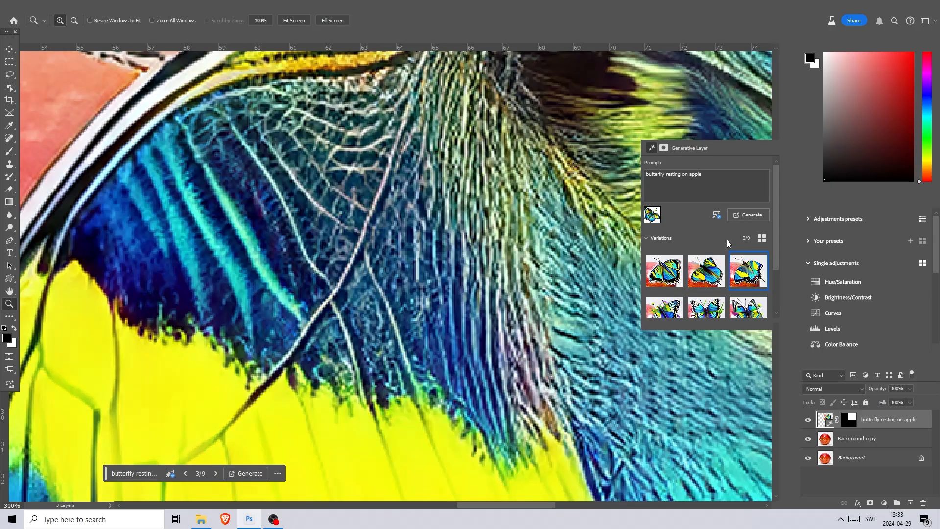